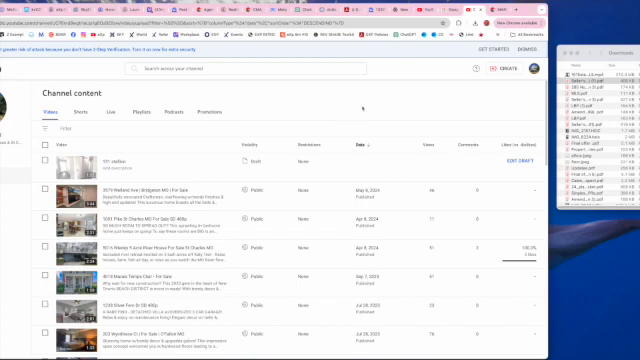
Start a new video upload of 1515StallionMLS.mp4 from the Create menu.
{"action": "left_click", "coordinate": [510, 66]}
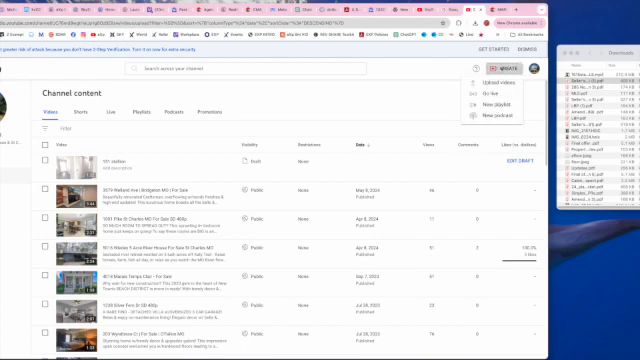
{"action": "left_click", "coordinate": [475, 83]}
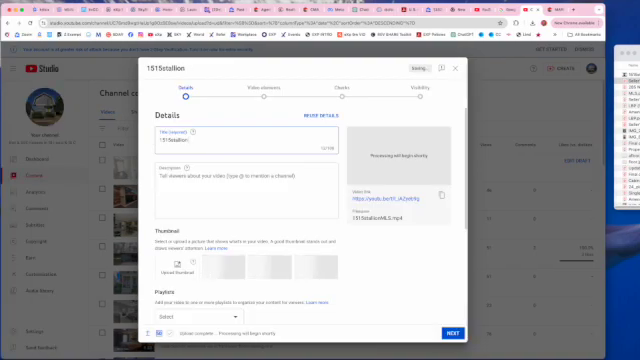
Append 'For Sale Florissant MO' to the video's 1515Stallion title.
{"action": "type", "text": "For Sale"}
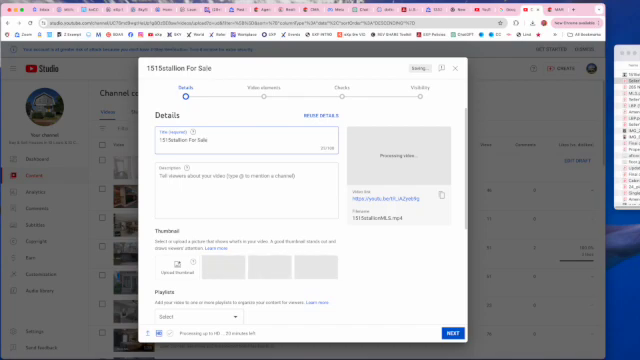
{"action": "type", "text": "Floris"}
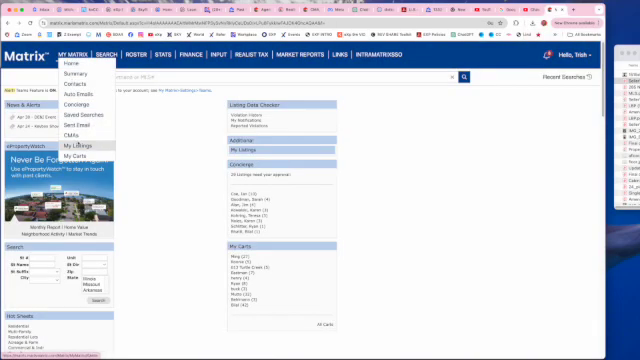
Open My Listings in Matrix to get the listing remarks for the description.
{"action": "left_click", "coordinate": [78, 146]}
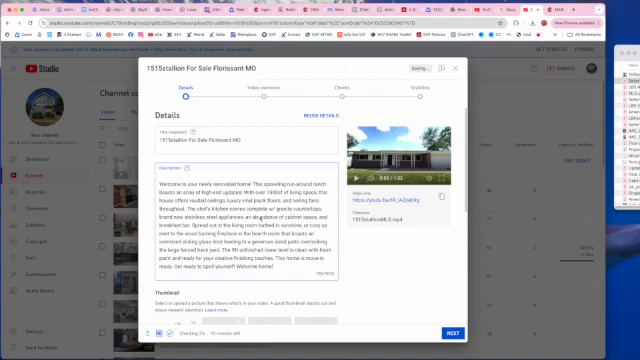
Confirm 'No, it's not made for kids' and advance to video elements.
{"action": "scroll", "scroll_direction": "down", "scroll_amount": 3}
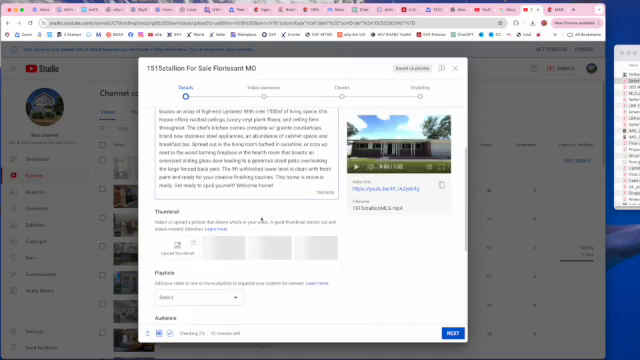
{"action": "scroll", "scroll_direction": "down", "scroll_amount": 3}
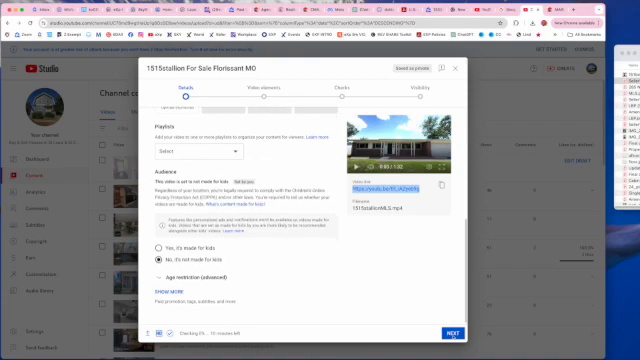
{"action": "left_click", "coordinate": [449, 332]}
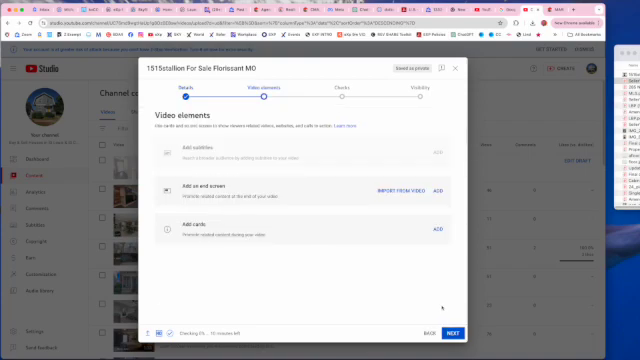
Pass through video elements and checks, then publish the video as Public.
{"action": "left_click", "coordinate": [454, 331]}
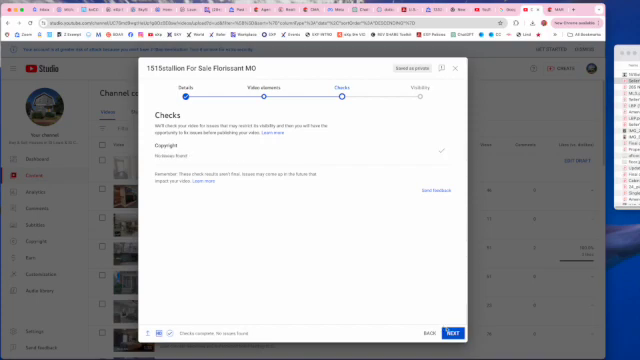
{"action": "left_click", "coordinate": [452, 331]}
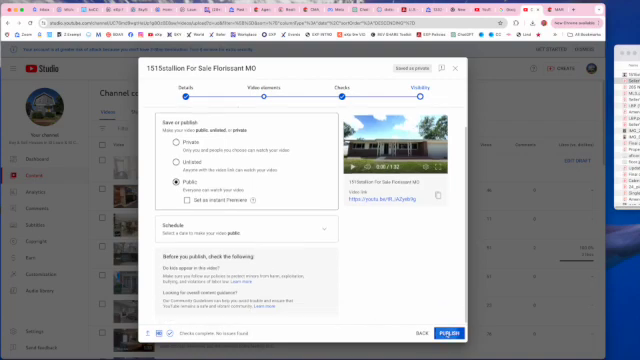
{"action": "left_click", "coordinate": [450, 333]}
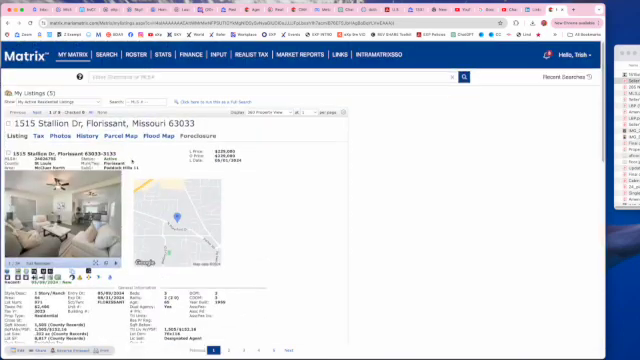
Open Virtual Tour Link 1 for the 1515 Stallion Dr listing, MLS 24026795.
{"action": "scroll", "scroll_direction": "down", "scroll_amount": 3}
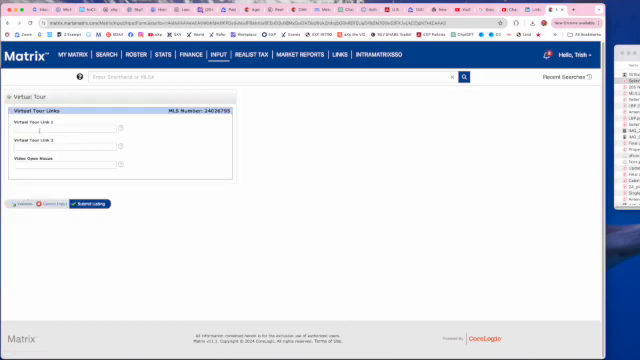
{"action": "left_click", "coordinate": [63, 131]}
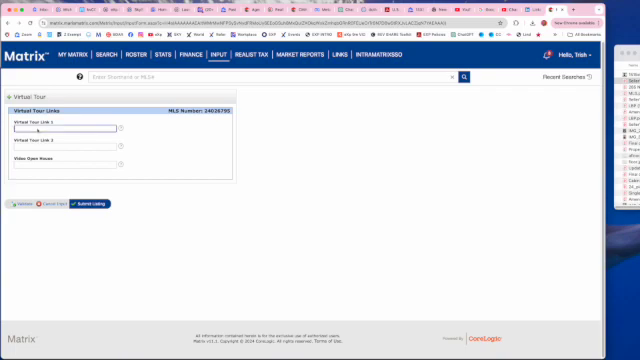